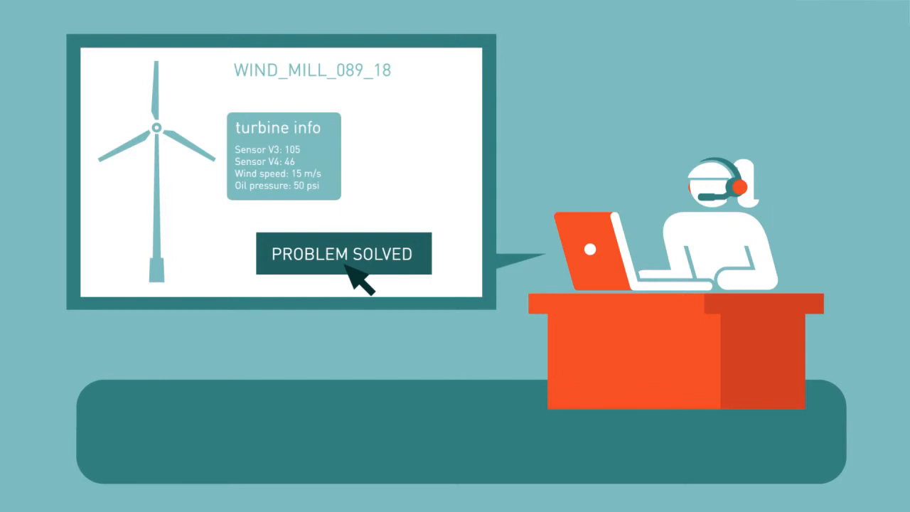
pyautogui.click(343, 253)
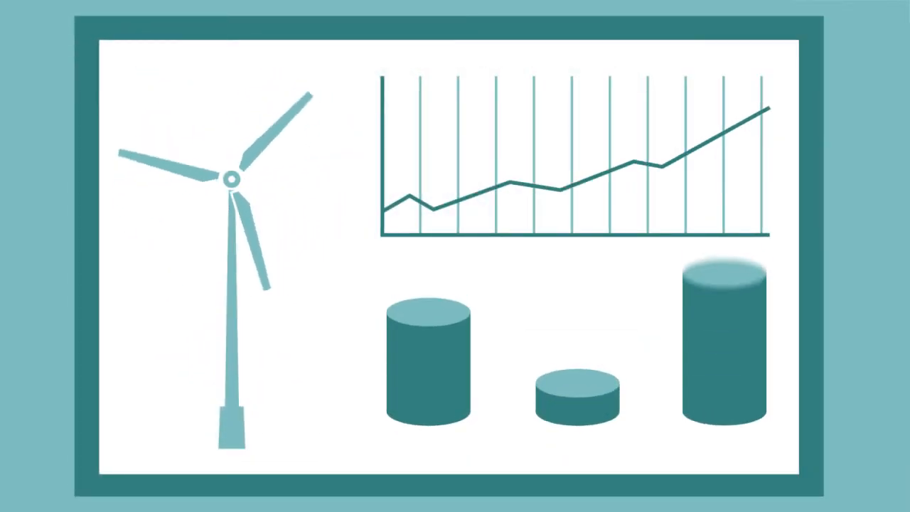